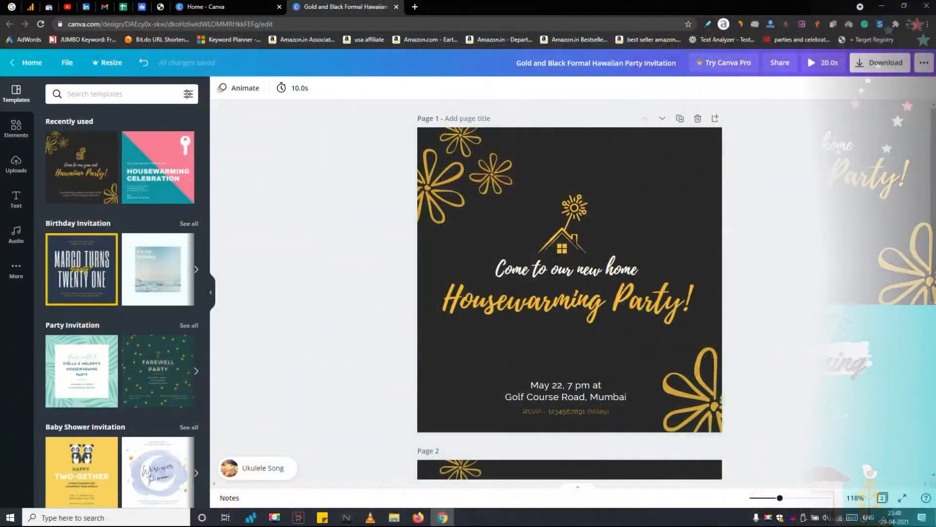
Change the first page's heading to read 'Come to our new house'
click(567, 281)
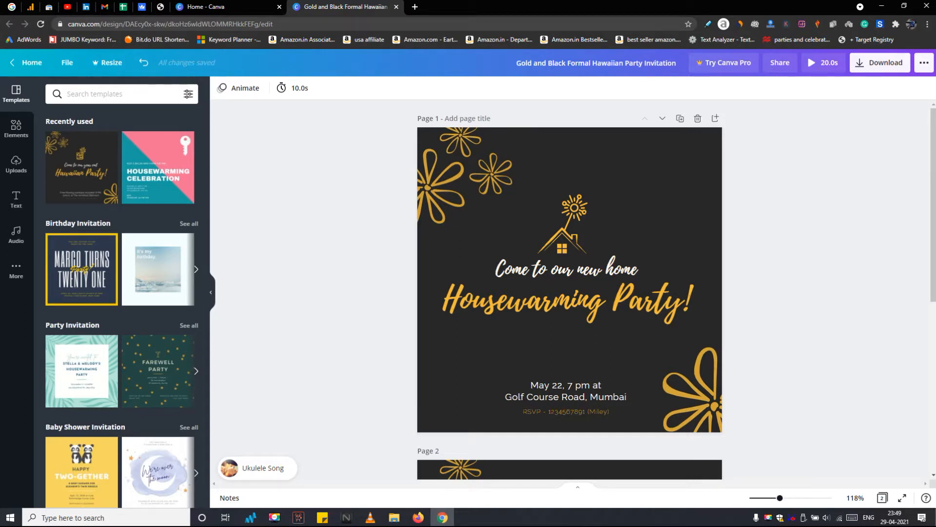
click(568, 280)
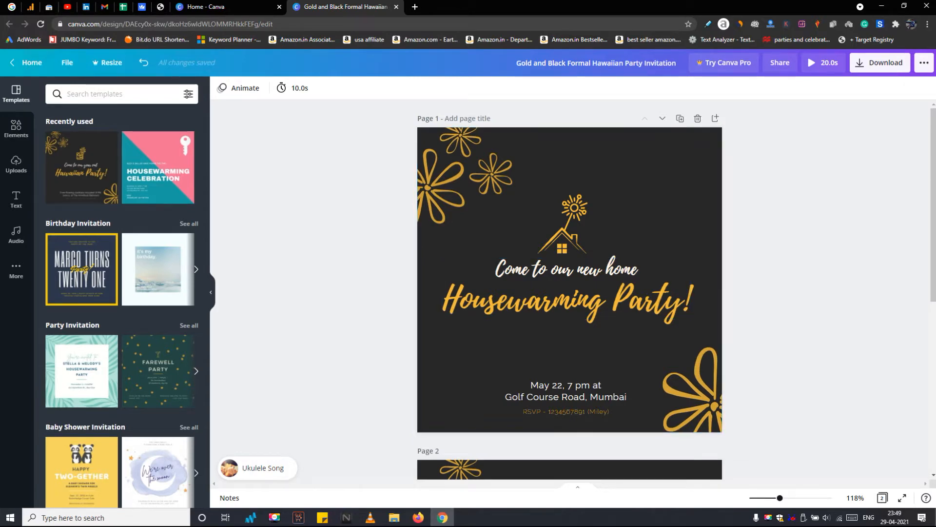
click(564, 290)
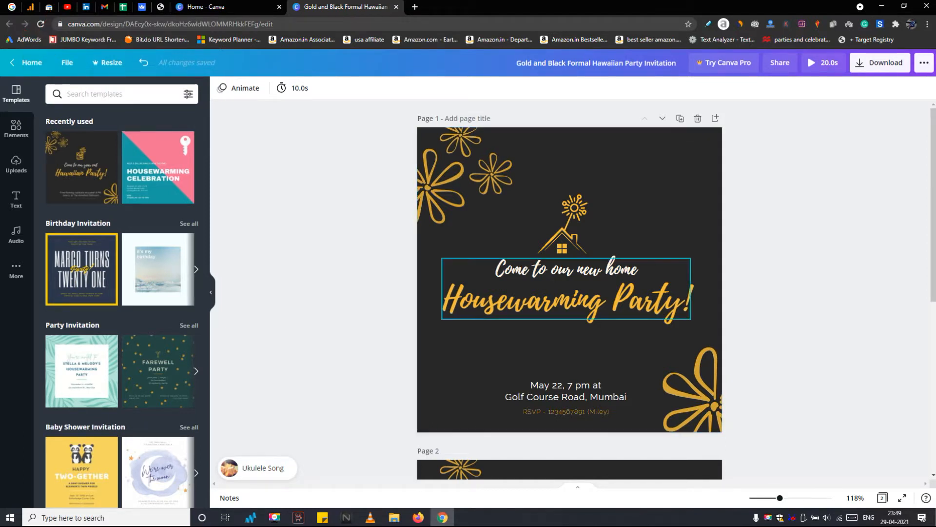
click(564, 270)
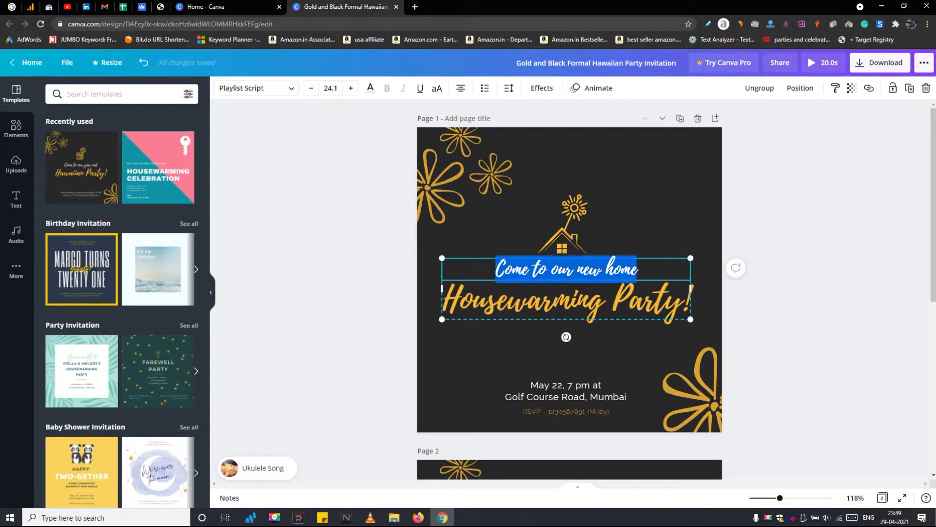
double_click(620, 269)
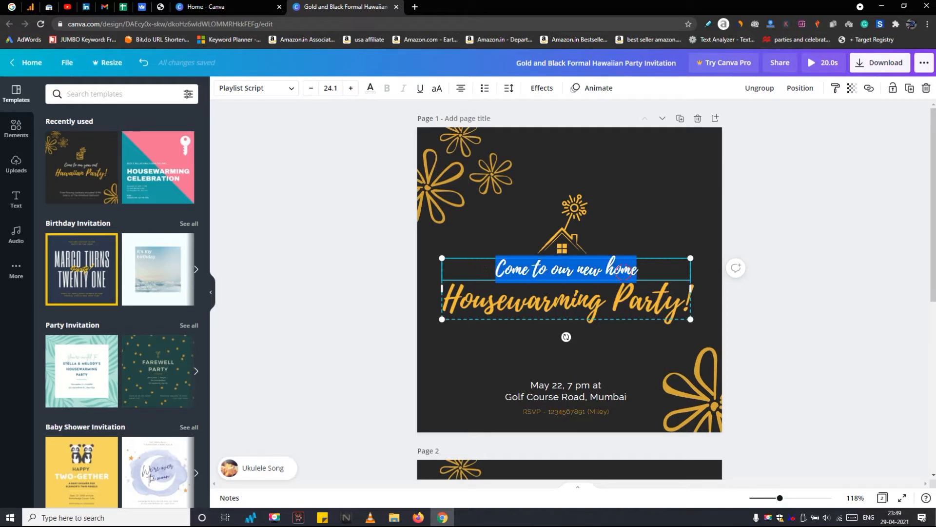
double_click(621, 270)
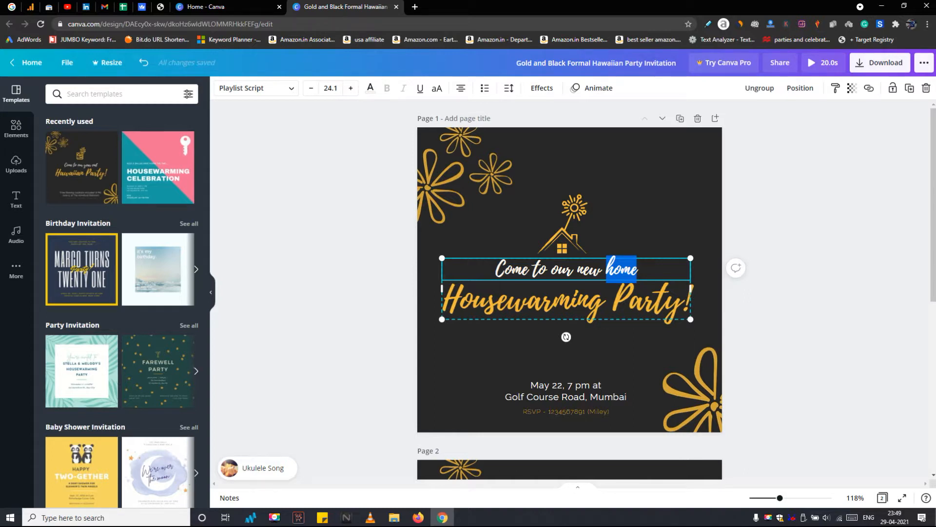
text(house)
click(566, 390)
text(1)
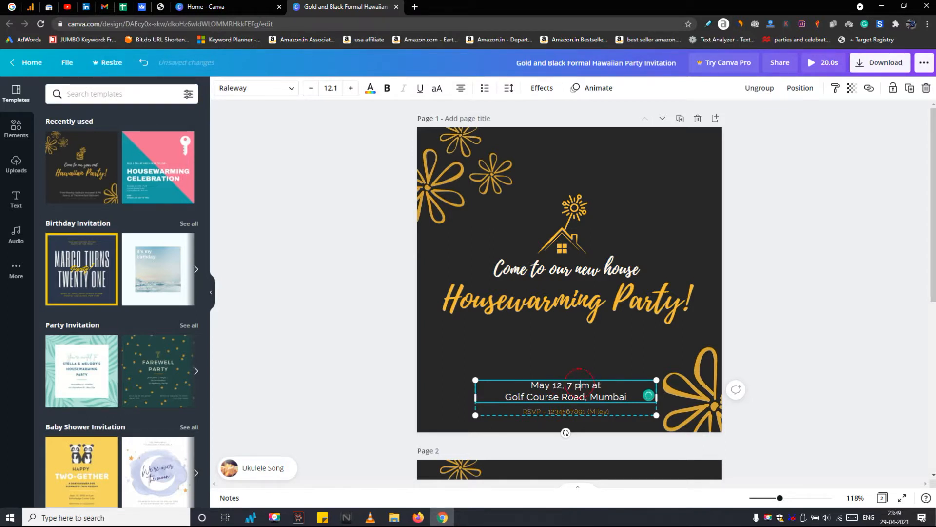
Edit the address and date details below the heading so the date reads May 12
double_click(605, 397)
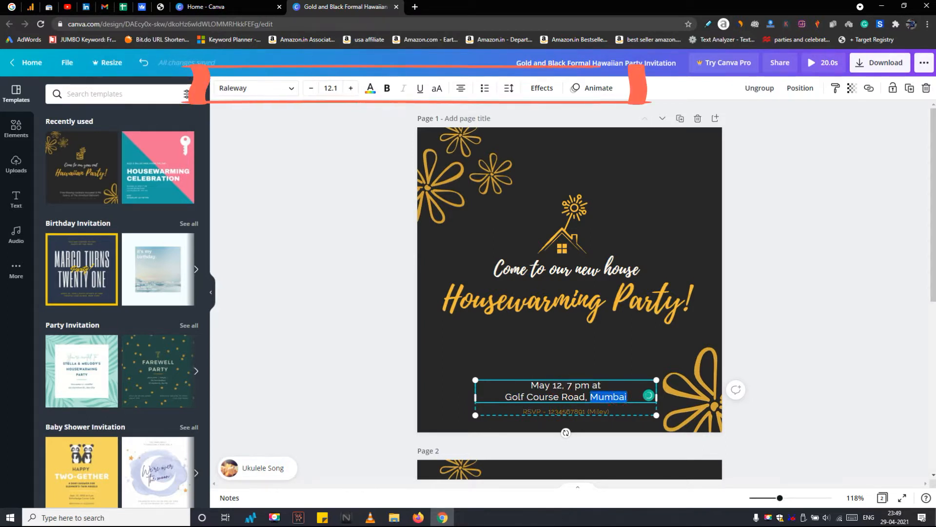
click(565, 412)
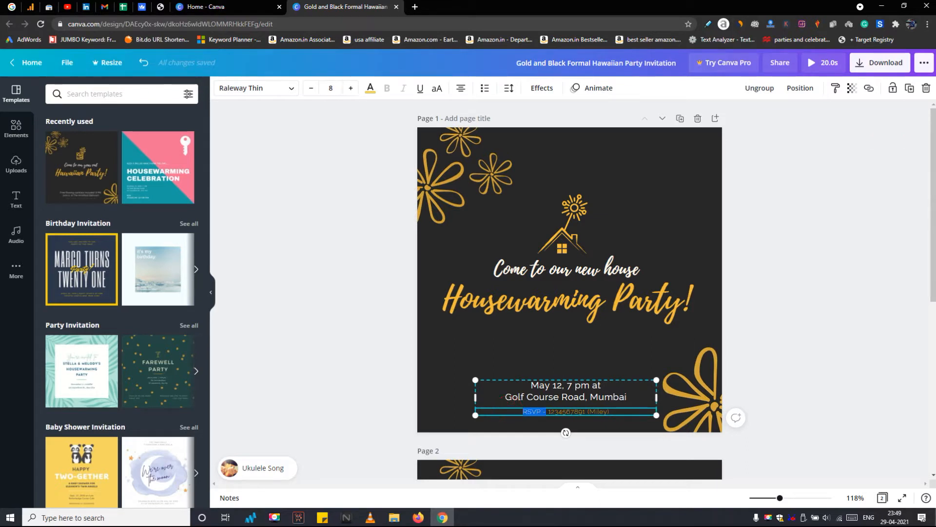
click(566, 299)
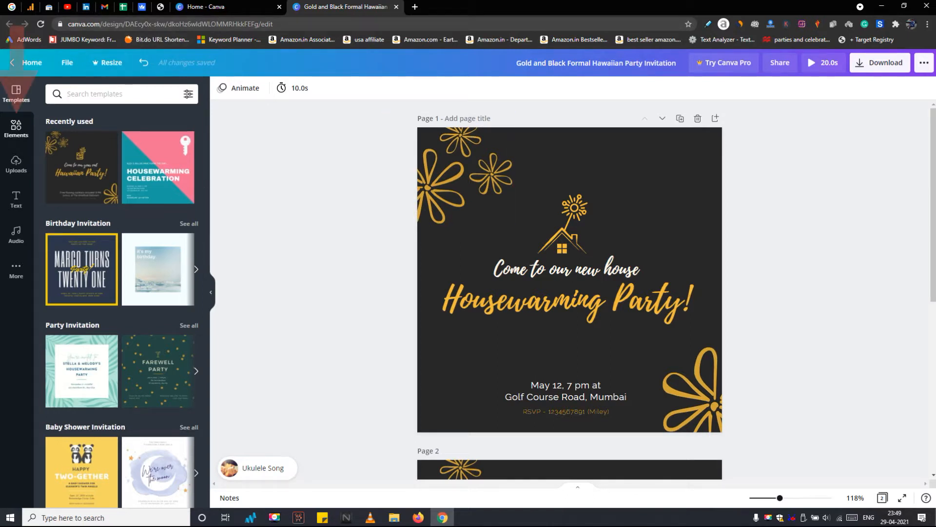
Search the Elements library for stars and browse the animated star graphics
click(16, 129)
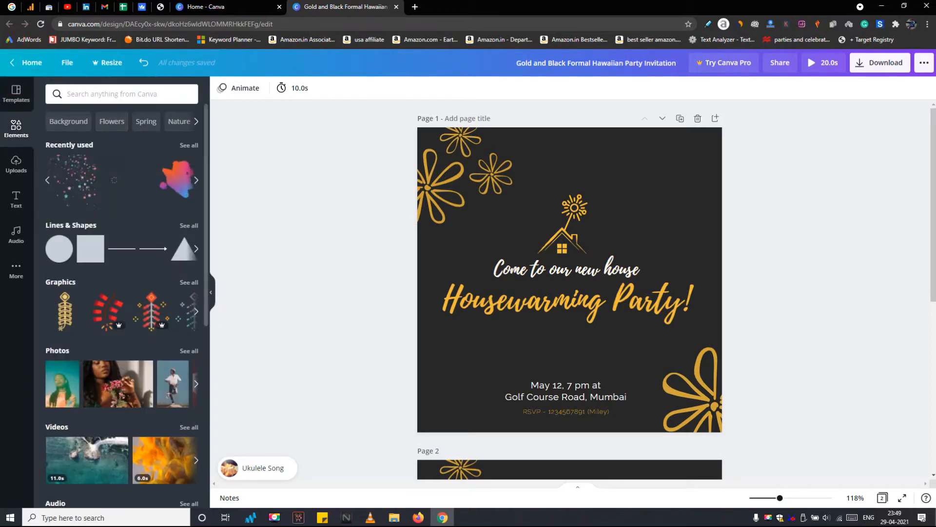
scroll(down, 3)
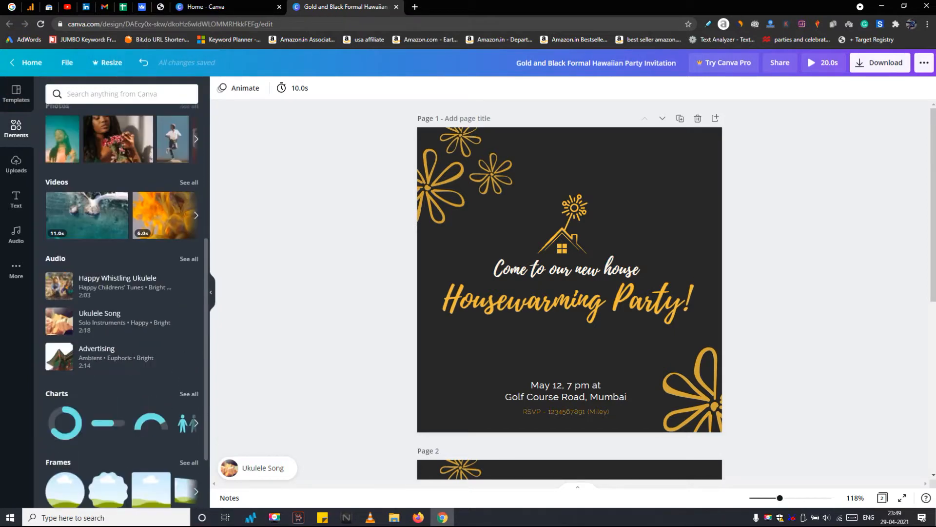
click(121, 94)
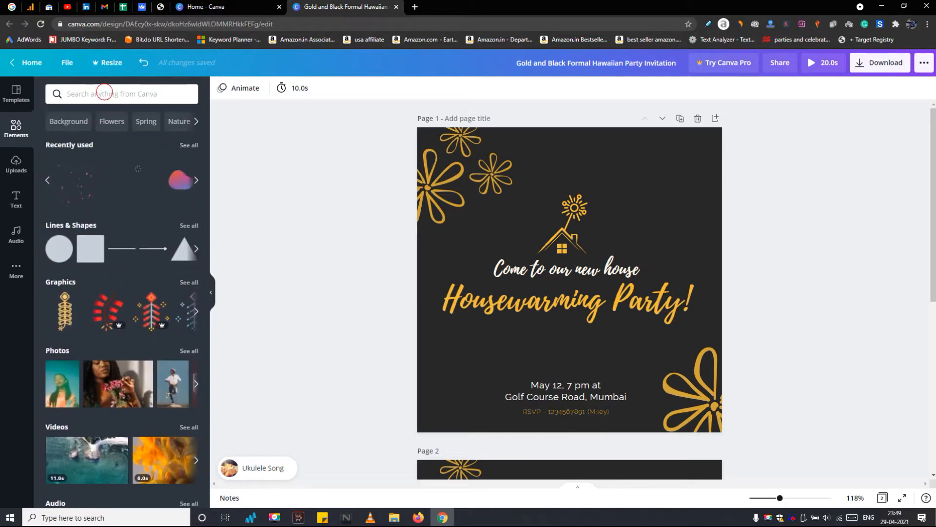
click(121, 94)
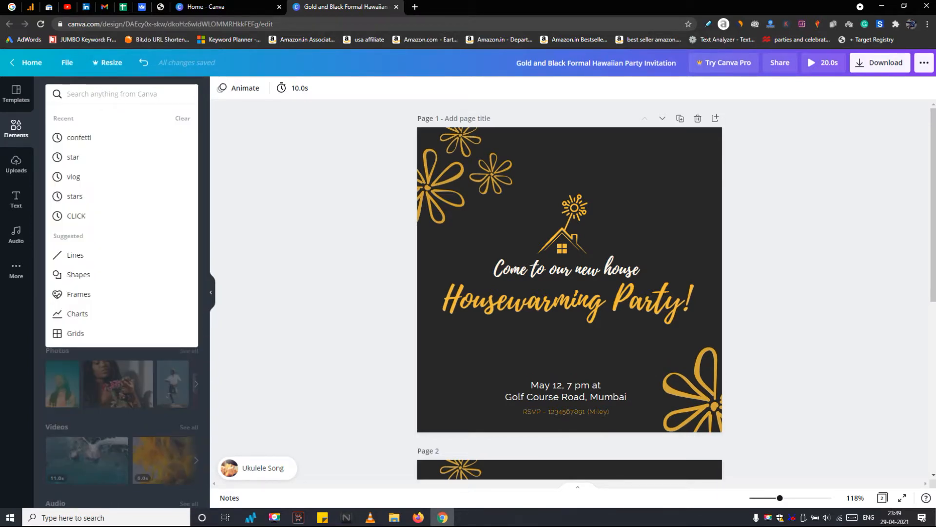
text(star)
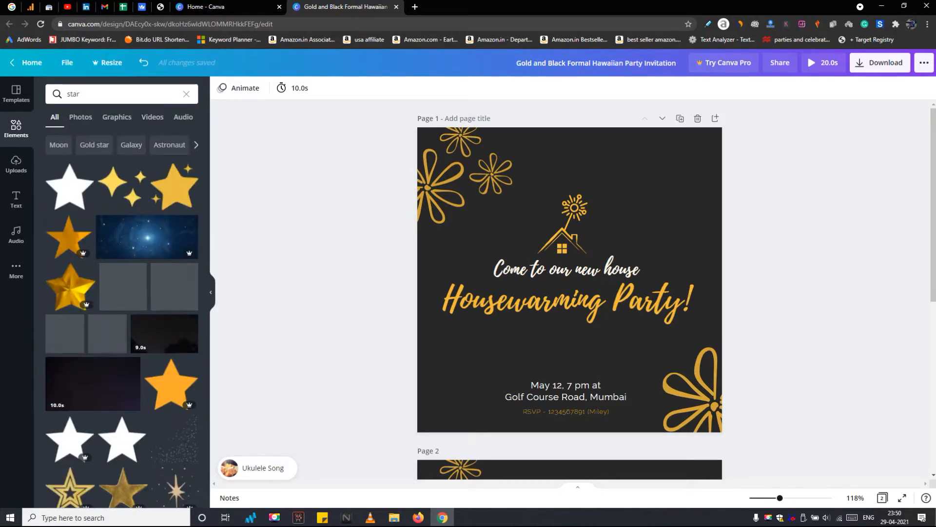
scroll(down, 3)
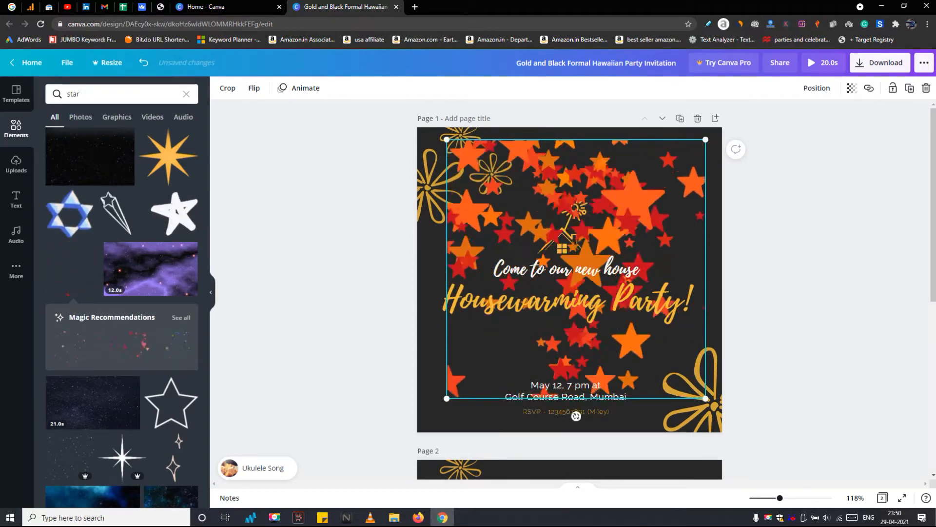
Deselect the stars graphic and bring up the first page's 10.0s timing setting
click(816, 88)
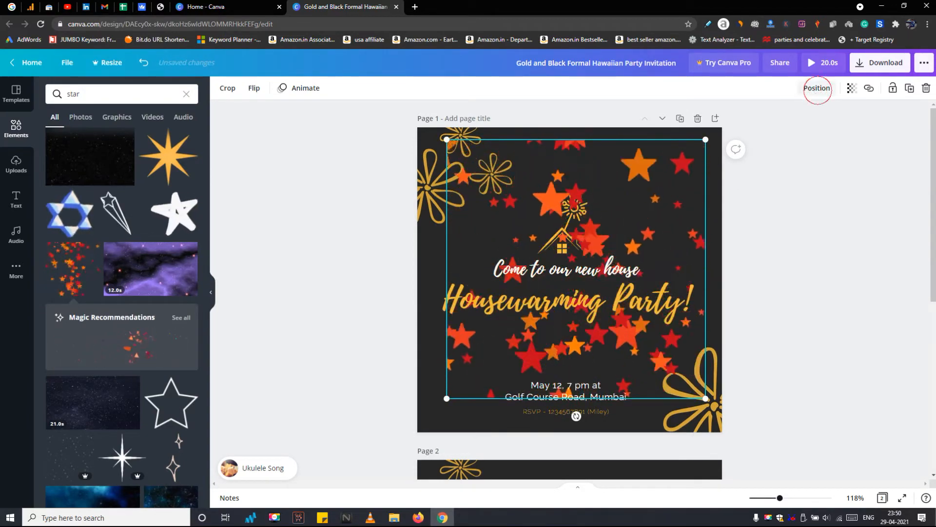
click(817, 88)
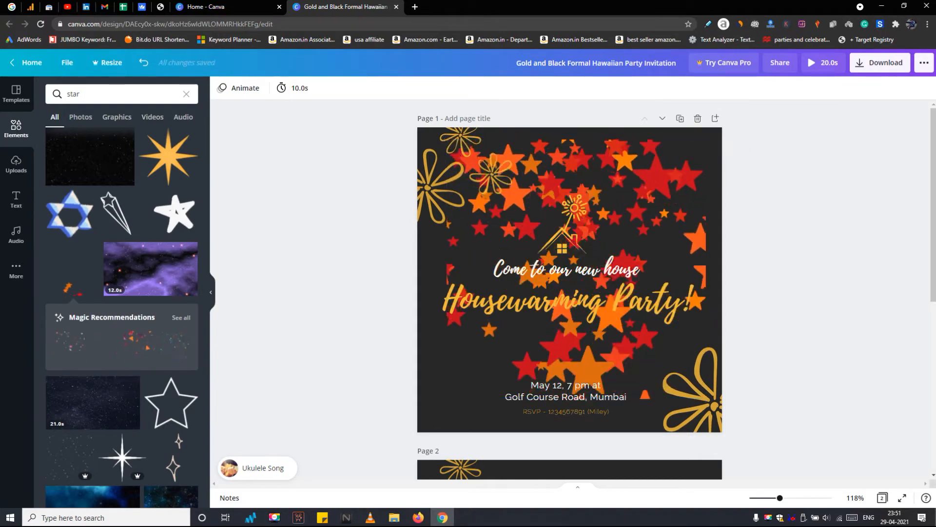
click(293, 88)
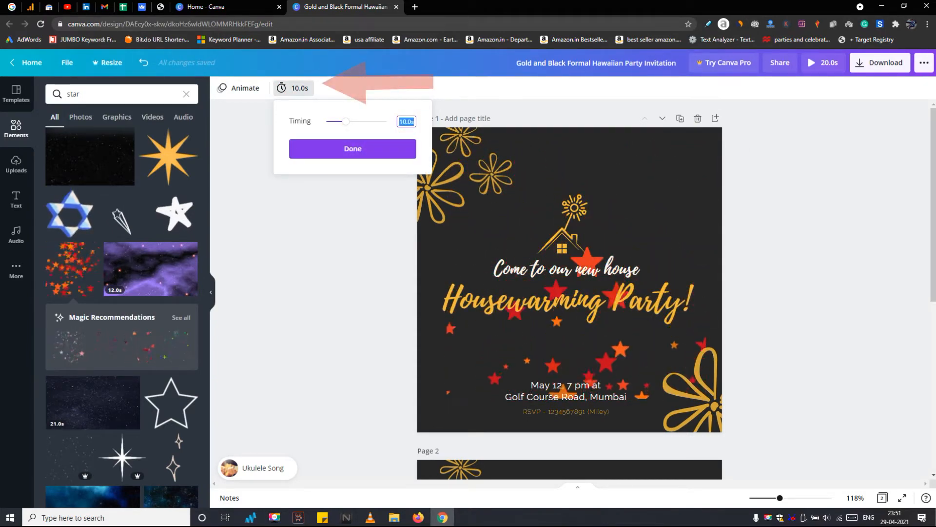
Close the timing setting at 10.0s by selecting page 2 and its sparkle graphic
scroll(down, 3)
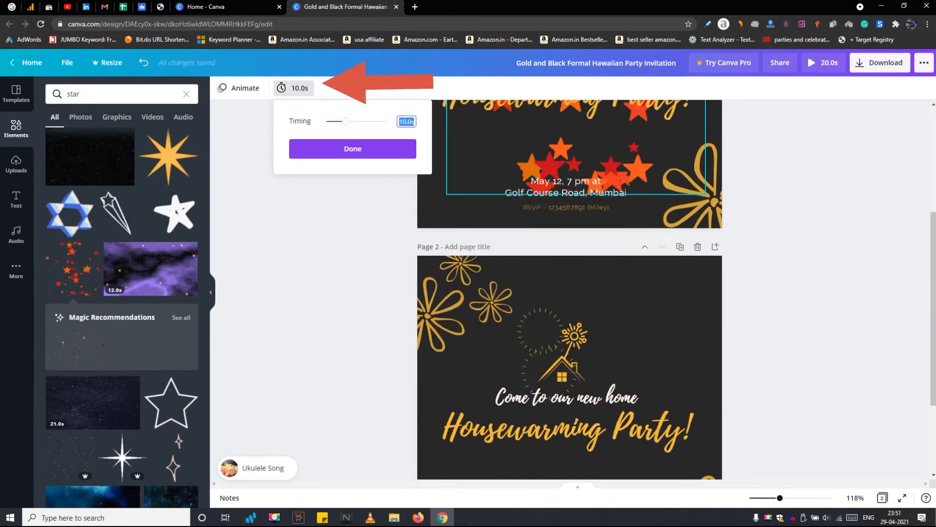
scroll(down, 3)
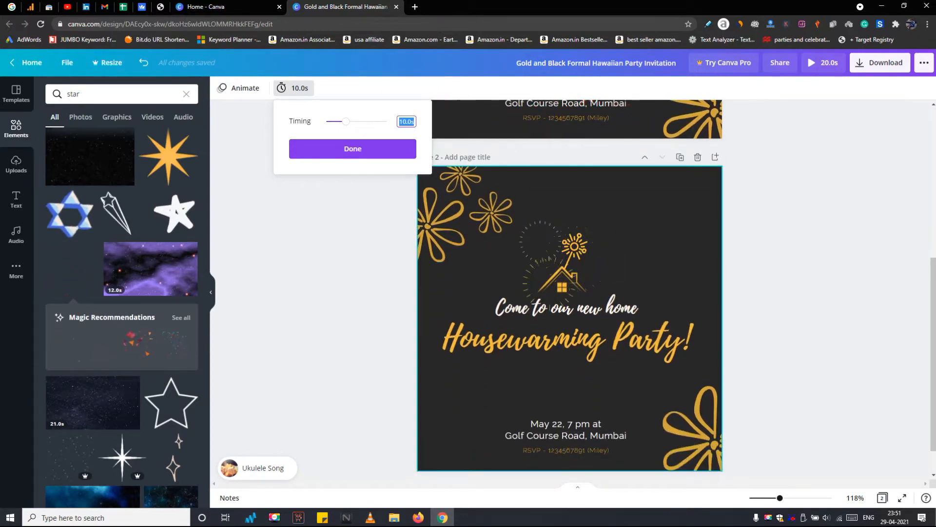
click(352, 148)
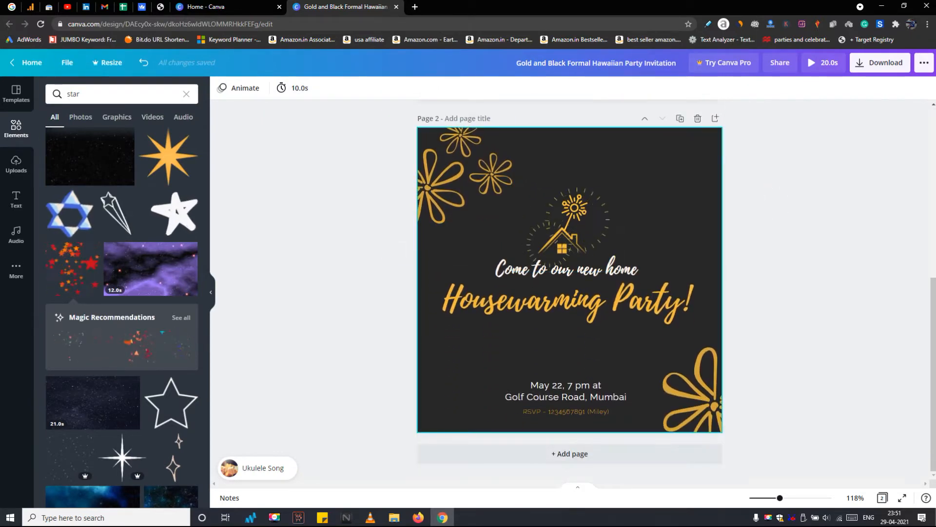
click(562, 221)
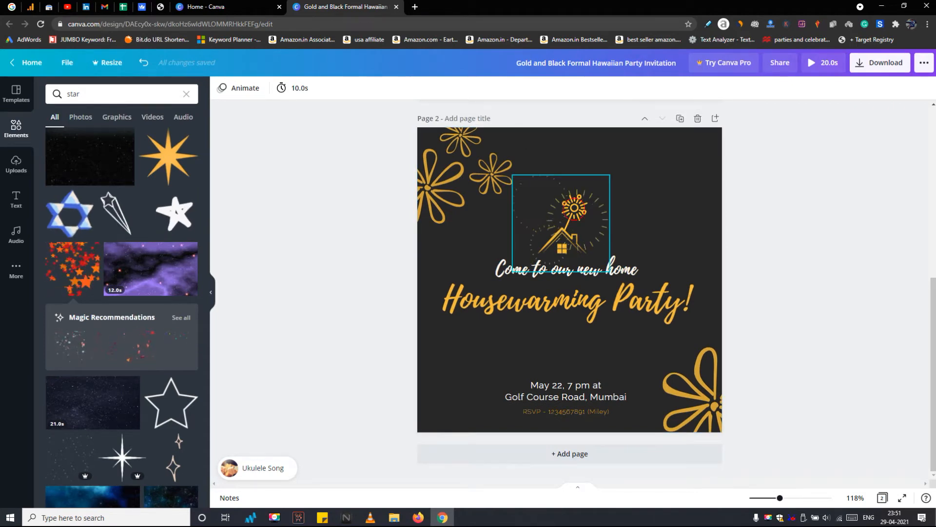
click(559, 224)
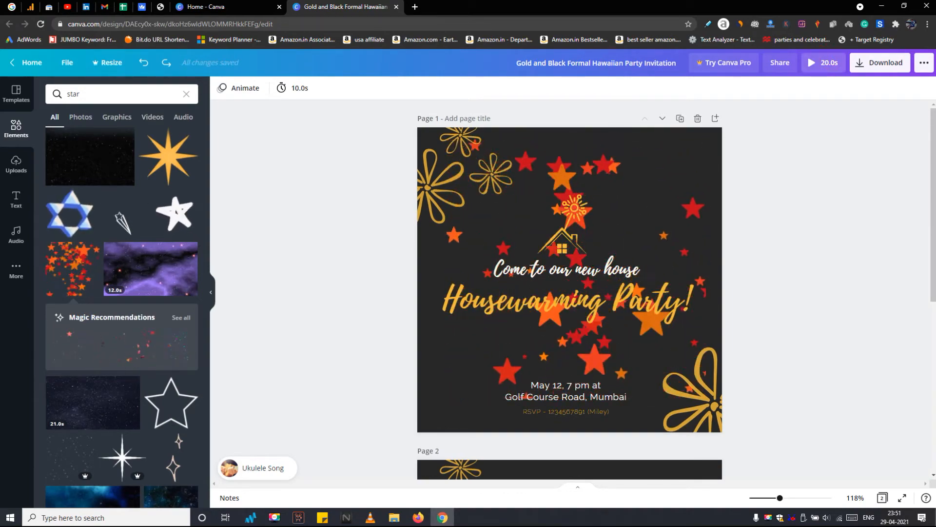
Play the 20.0s full-screen preview of the animated invitation, then exit it
click(822, 62)
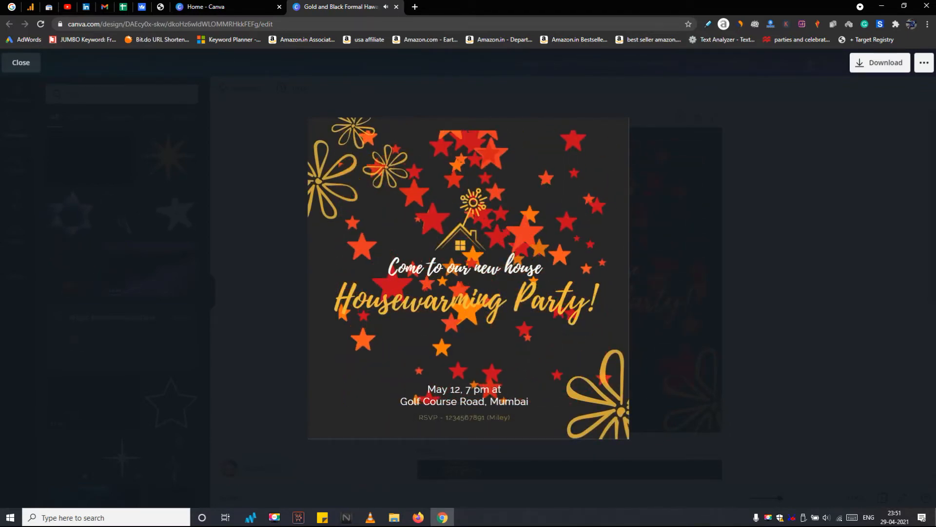
click(467, 277)
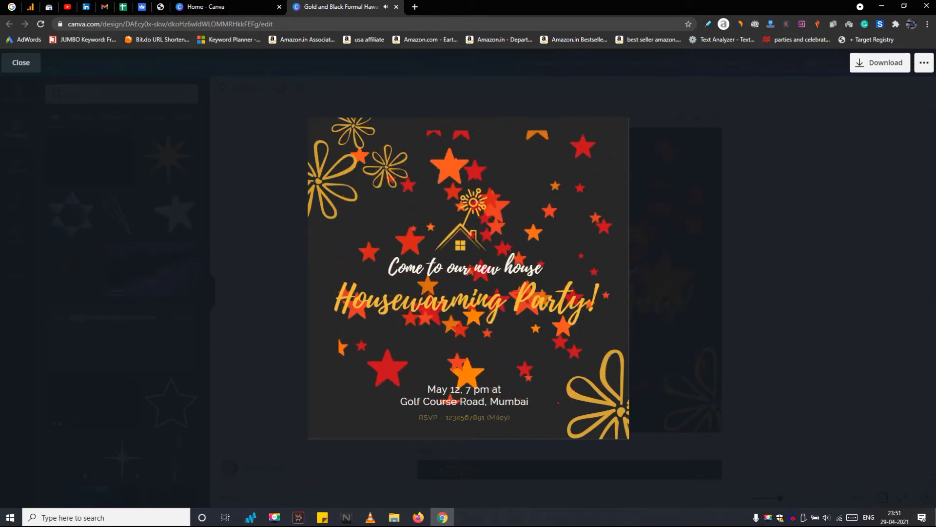
click(20, 63)
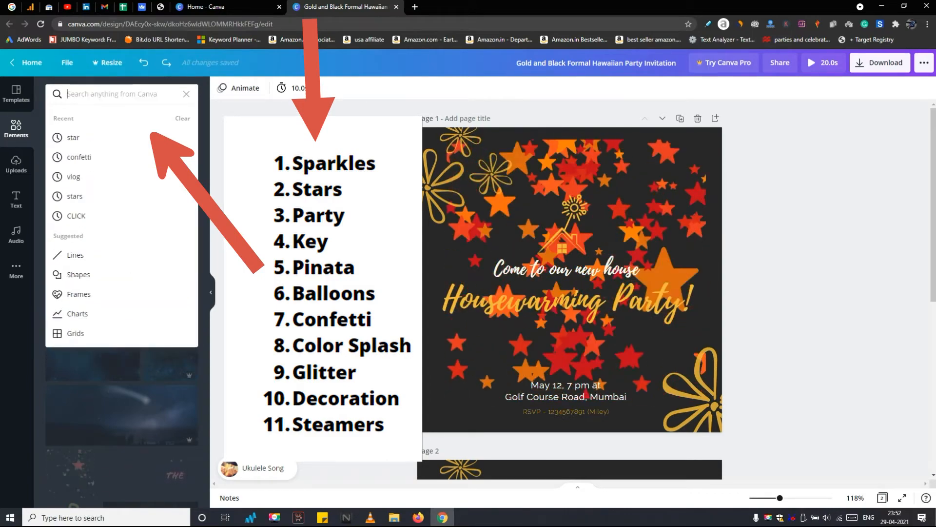
Search star stickers and place an animated star sticker on page 1
click(80, 157)
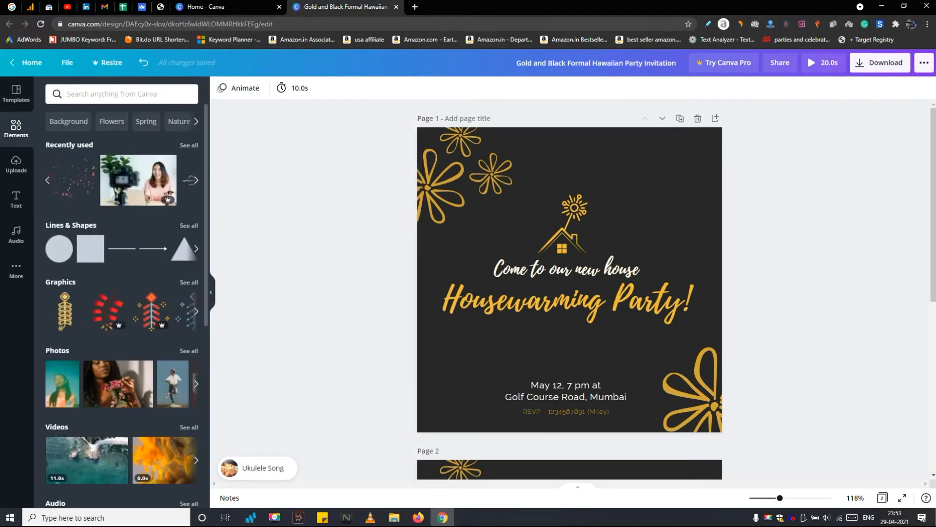
click(602, 176)
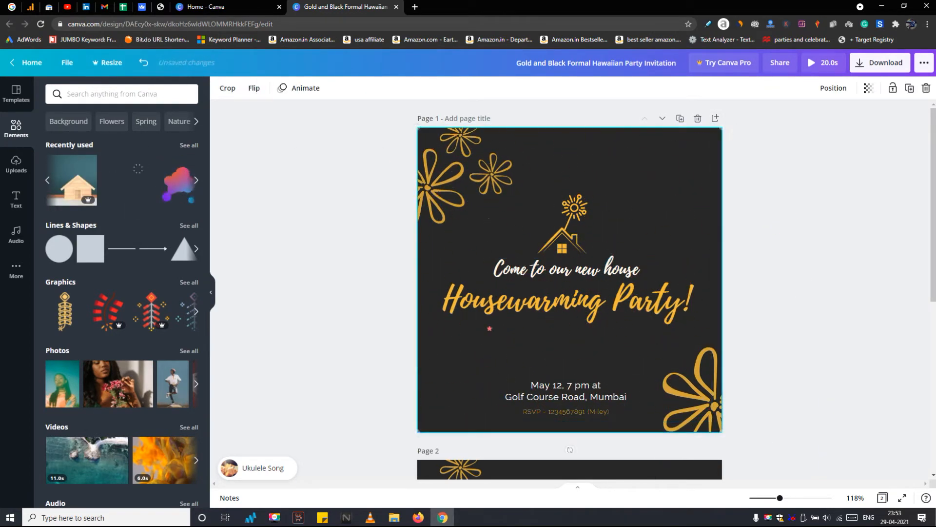
Send the star sticker to the back using Position > To back
click(833, 88)
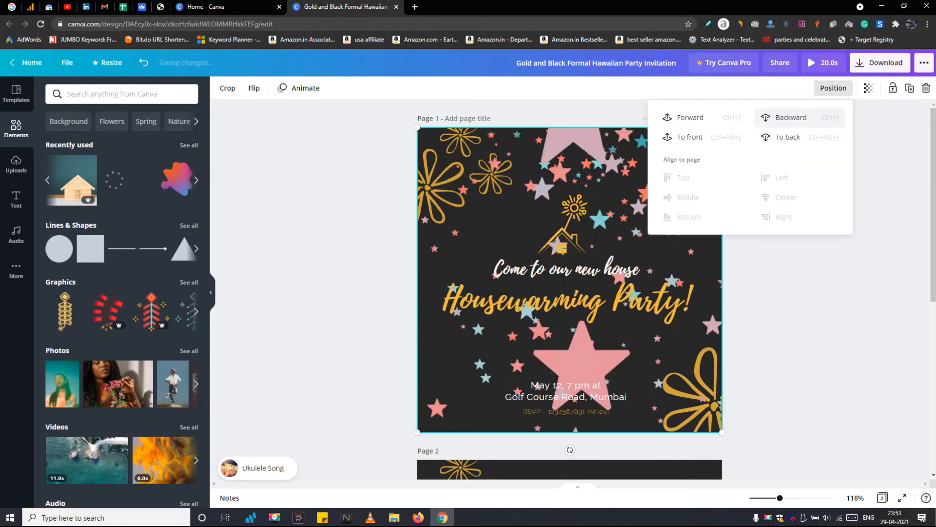
click(790, 117)
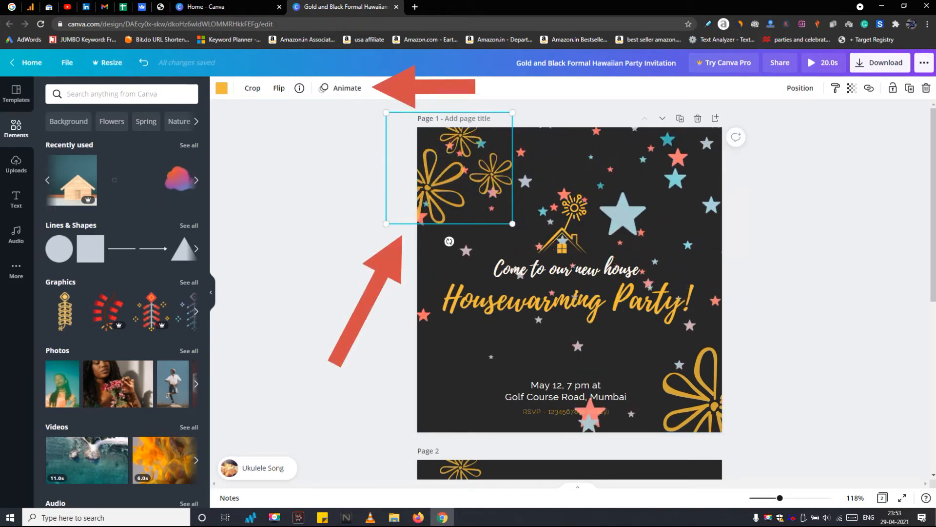
Preview Photo Flow, Photo Zoom and Tectonic animations on the top-left flower
click(345, 87)
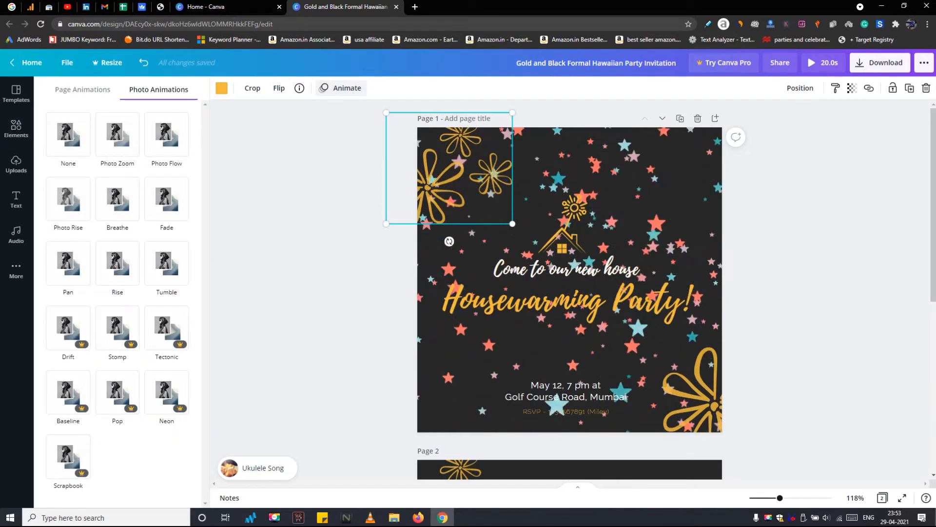
click(166, 134)
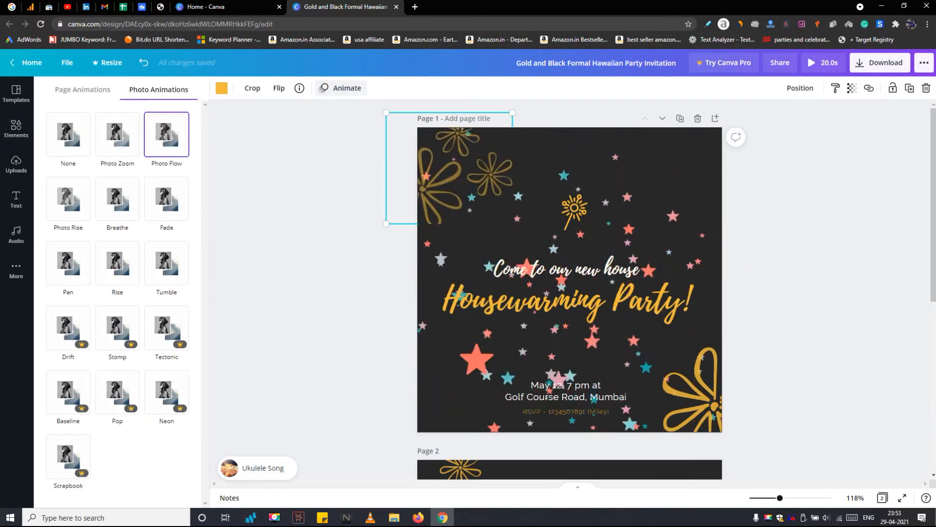
click(117, 134)
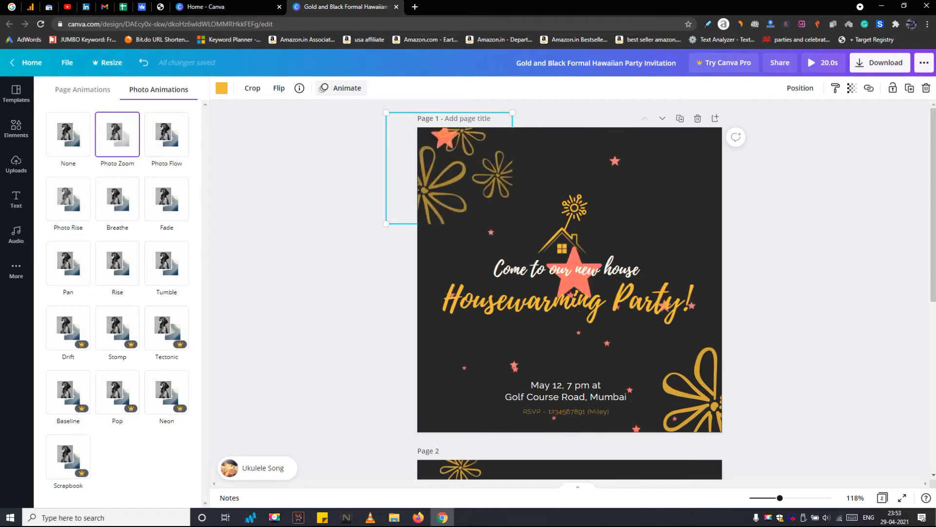
click(166, 327)
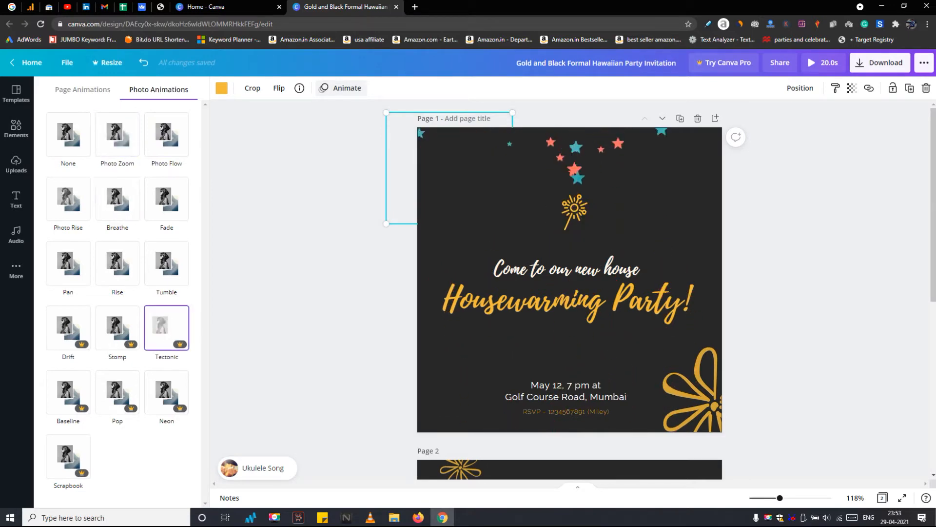
Preview Rise and Pan on the star sticker and apply the Pop animation
click(167, 391)
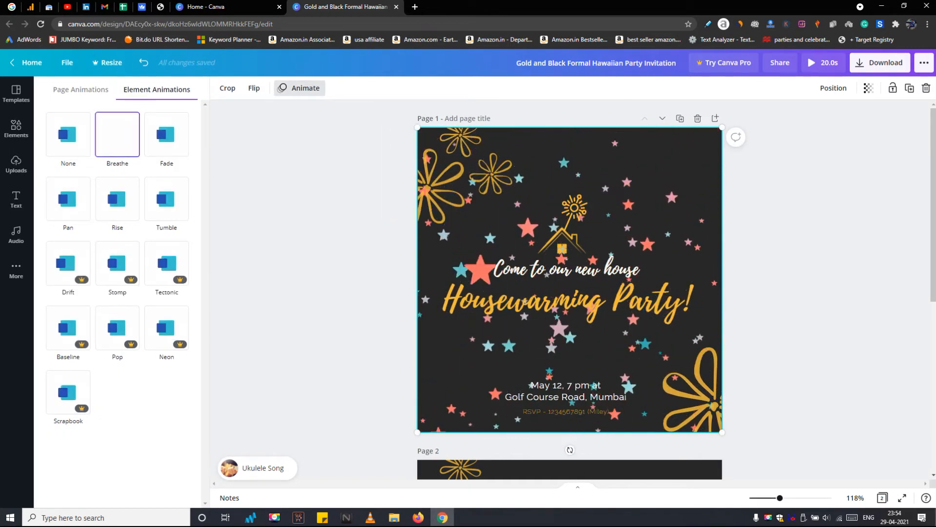
click(117, 199)
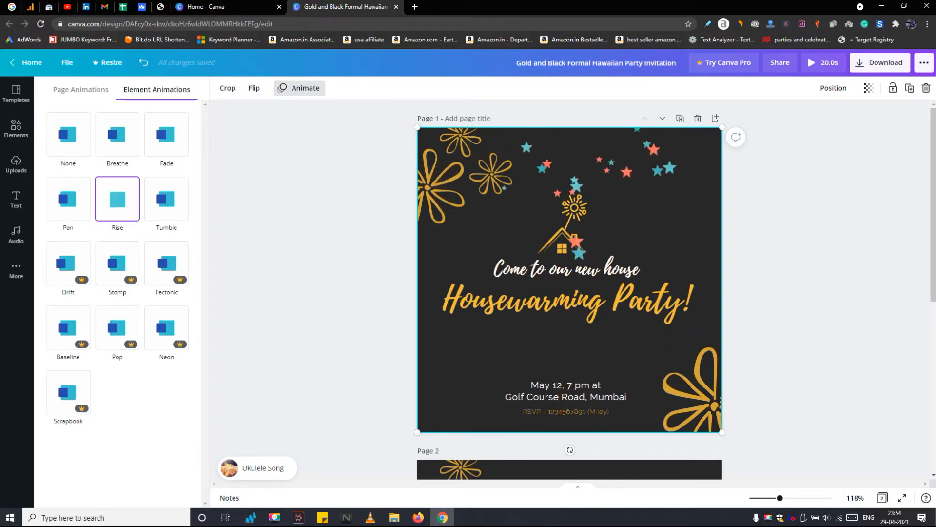
click(67, 199)
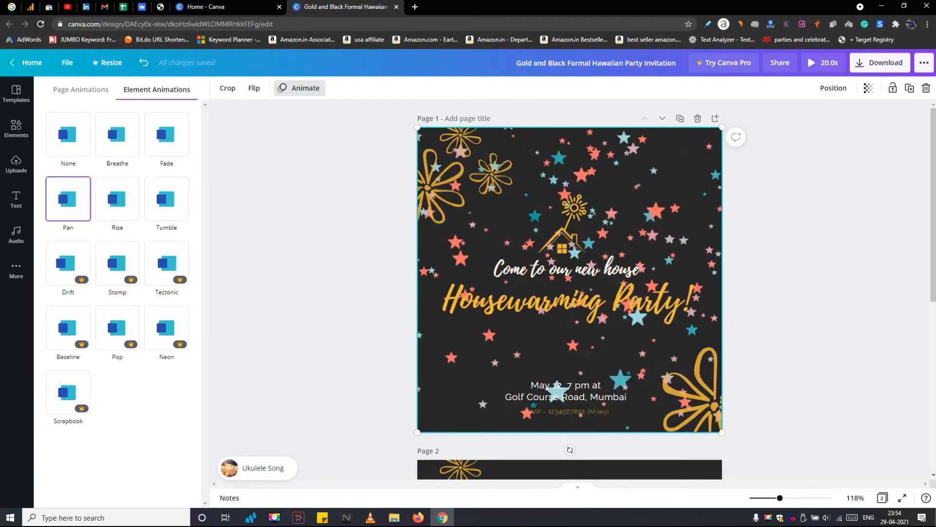
click(117, 328)
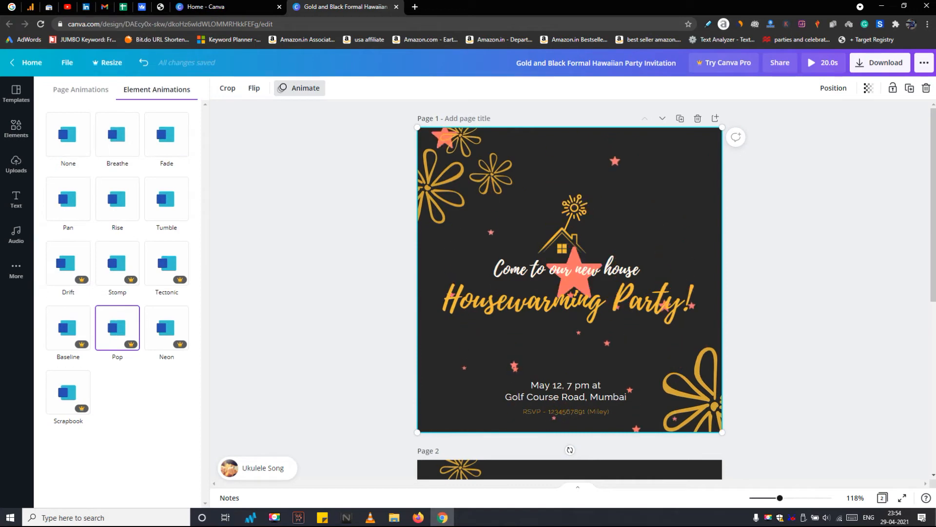
click(15, 129)
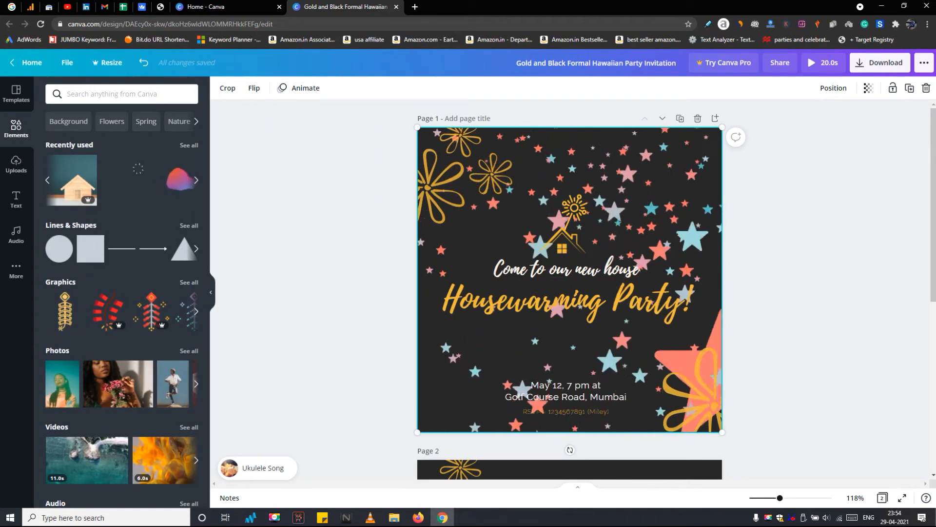
Scroll through the pages and preview the invitation reading 'Come to our new home', May 22
scroll(down, 3)
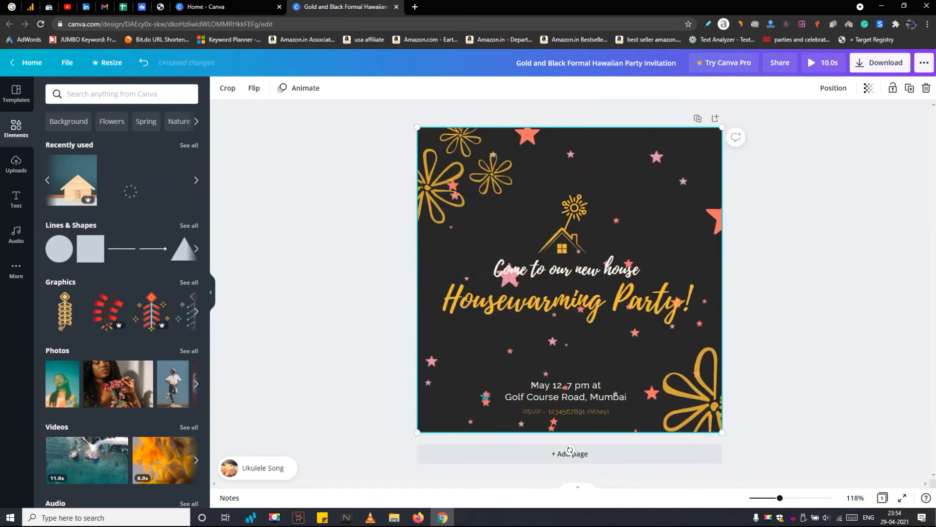
click(810, 63)
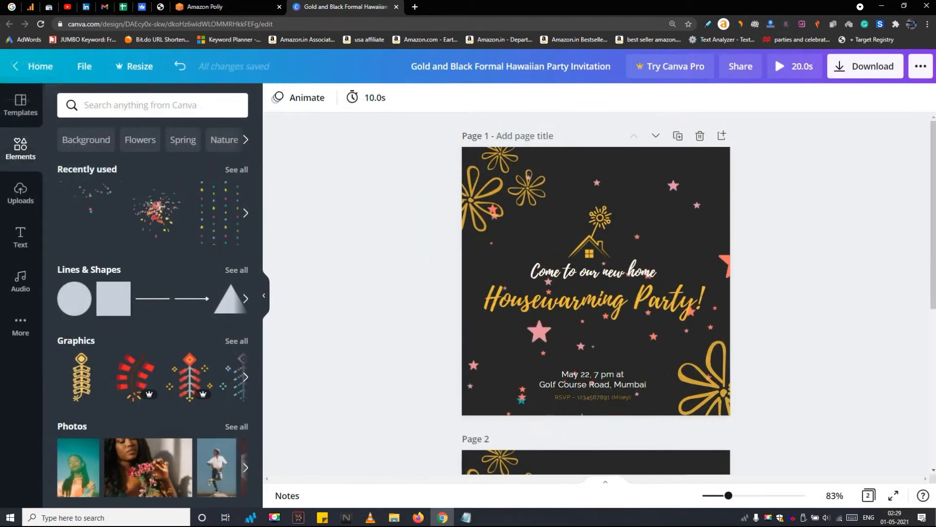
Add the 'This or That (Instrumental Version)' track from the Audio library's Pop section
click(20, 281)
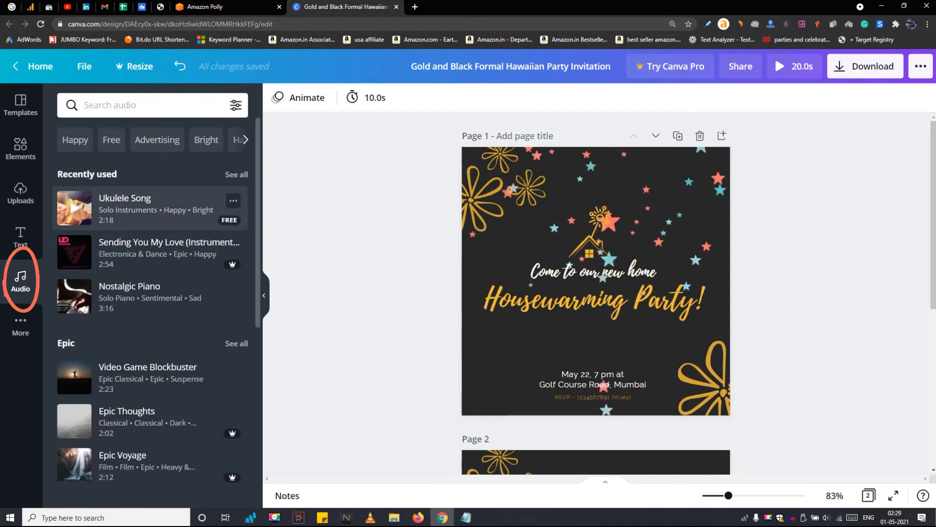
scroll(down, 3)
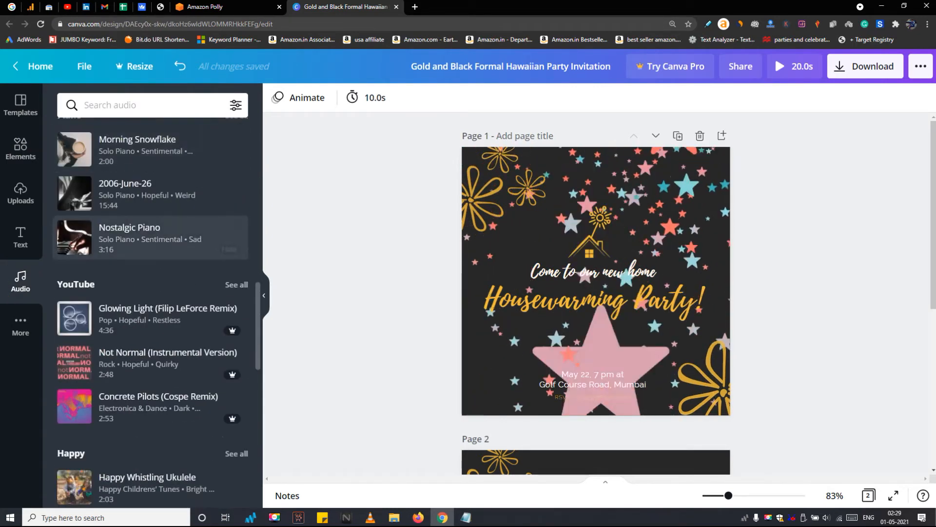
scroll(down, 3)
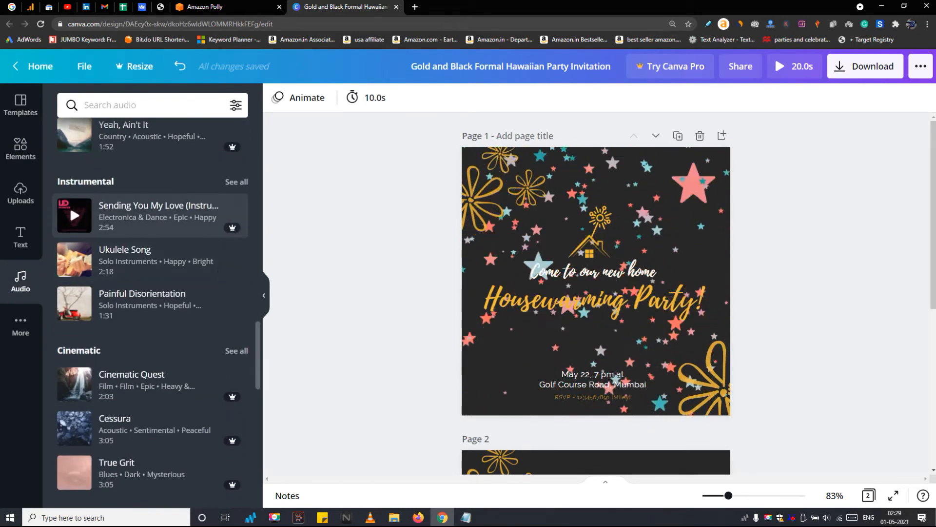
scroll(down, 3)
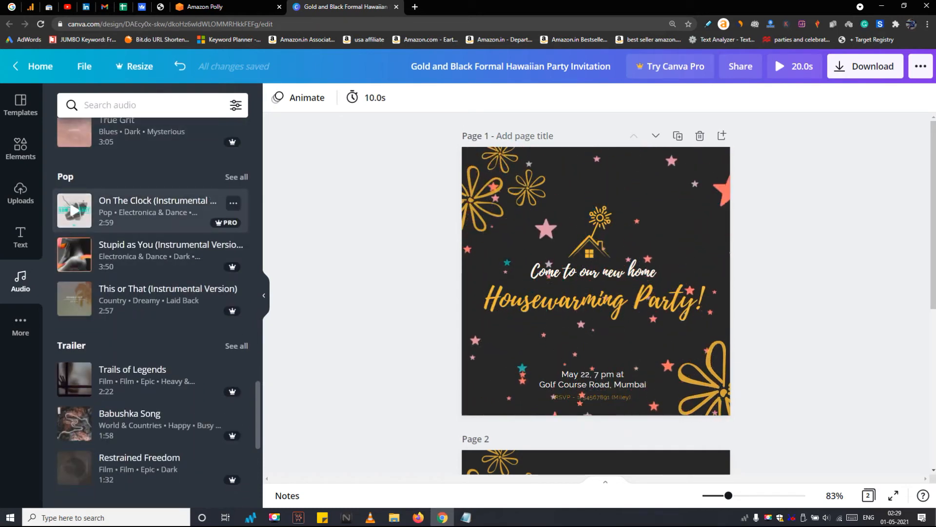
click(74, 210)
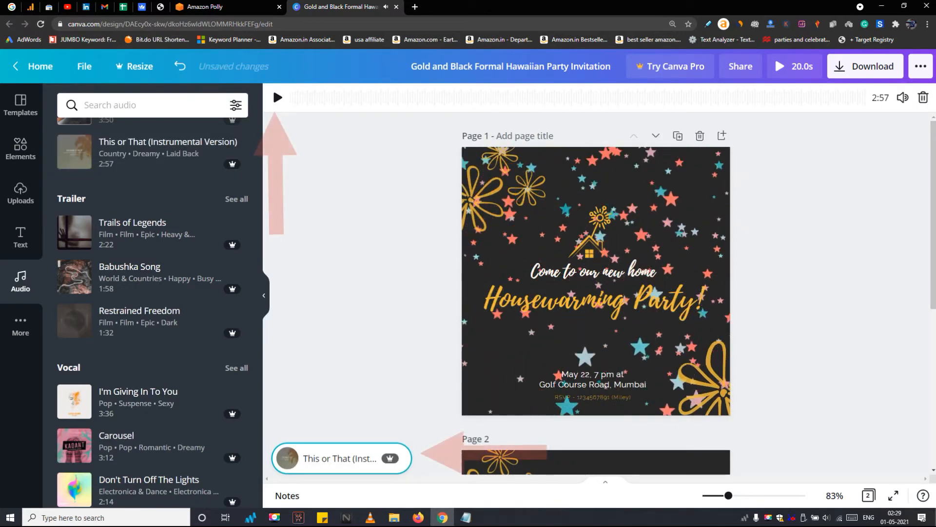
Finish music editing, keep the 10-second page timing, review both pages and bring up Download
click(277, 98)
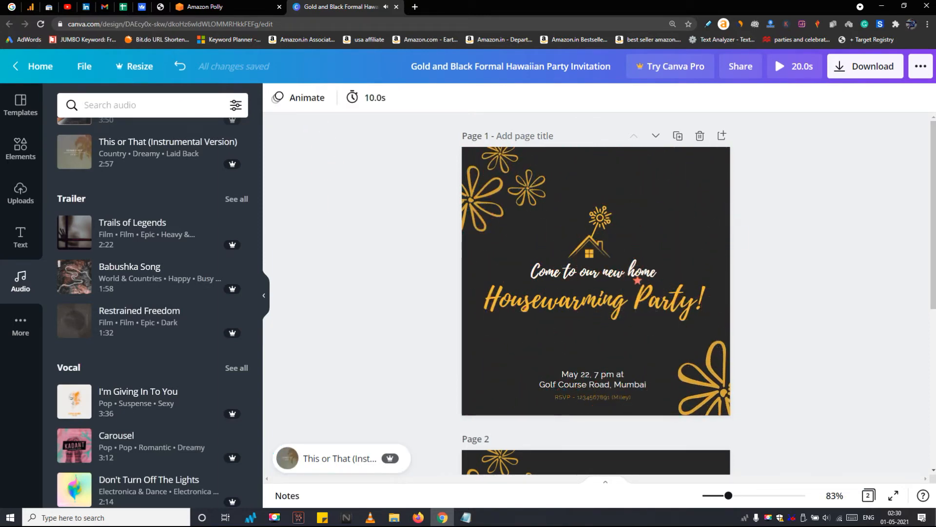
click(366, 97)
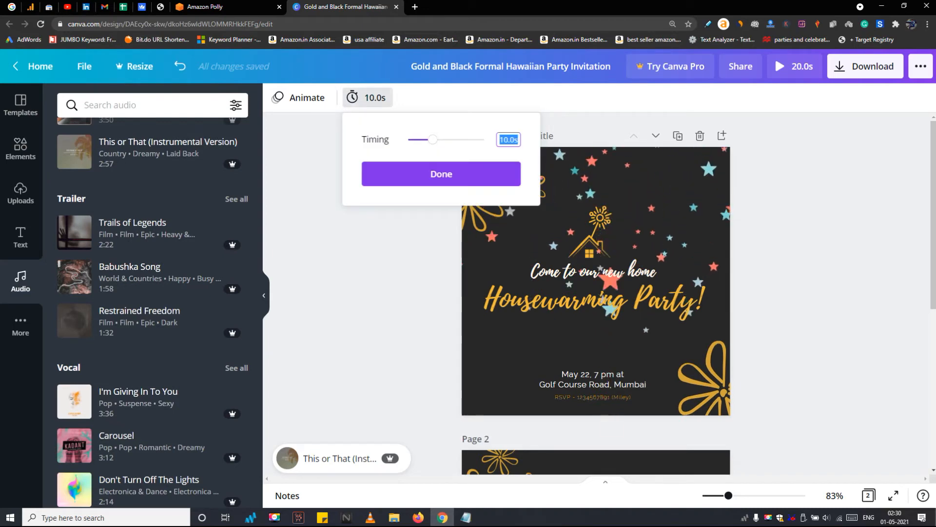
click(441, 174)
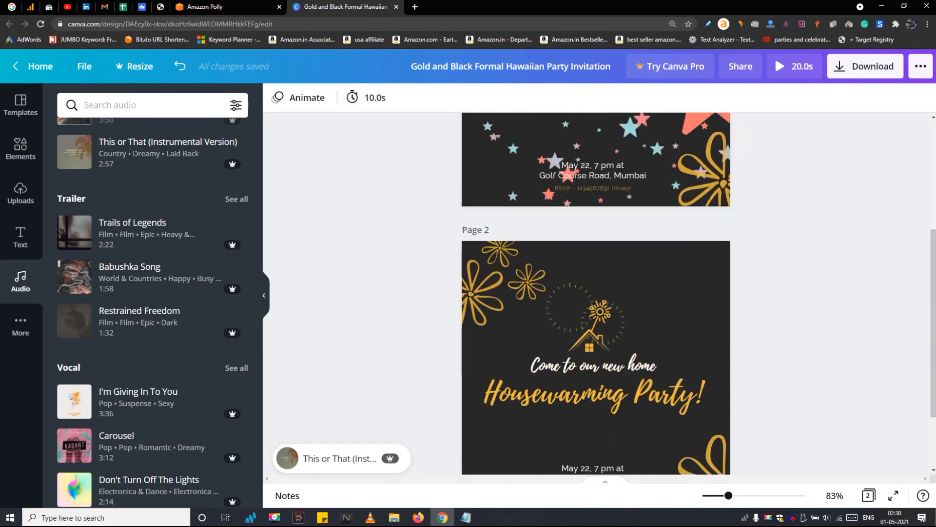
scroll(down, 3)
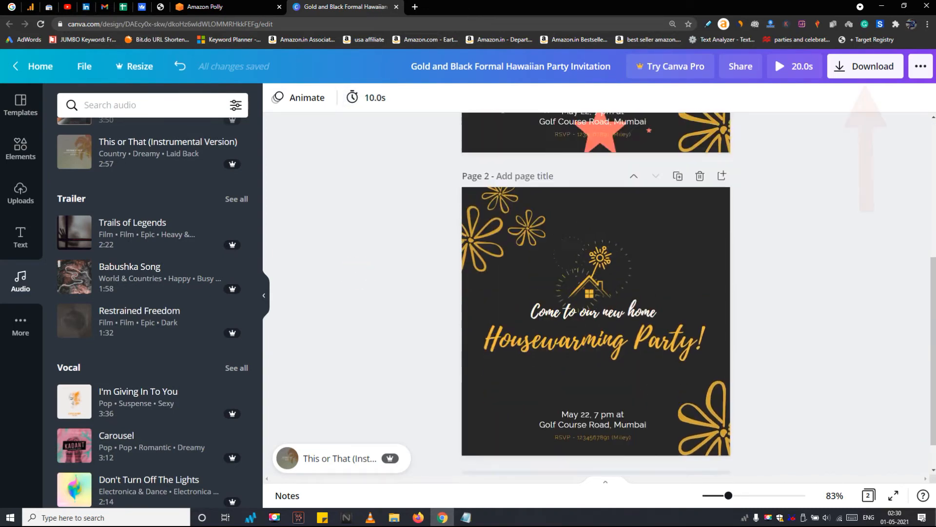
scroll(up, 3)
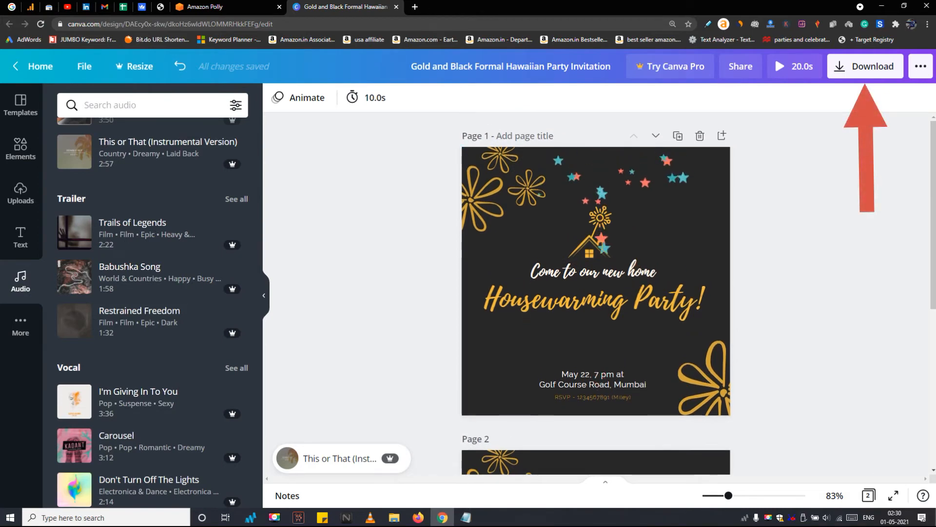
click(865, 67)
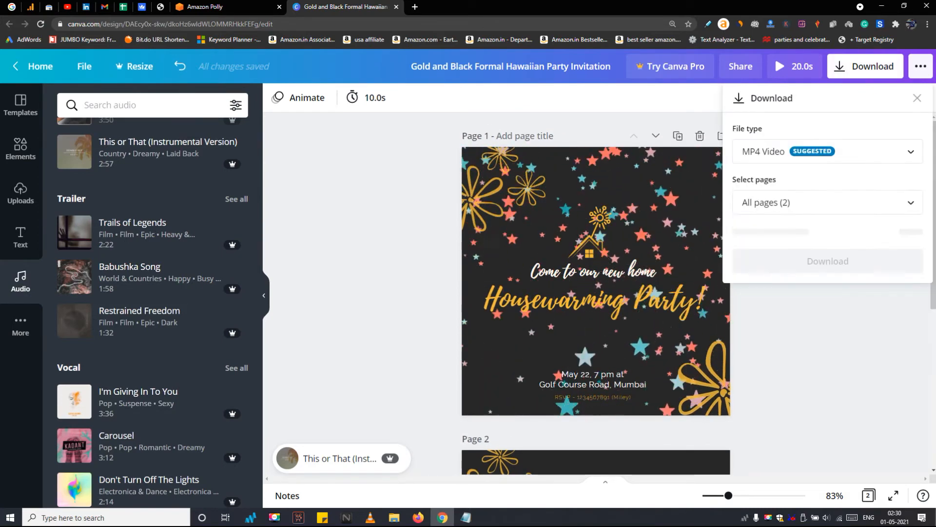